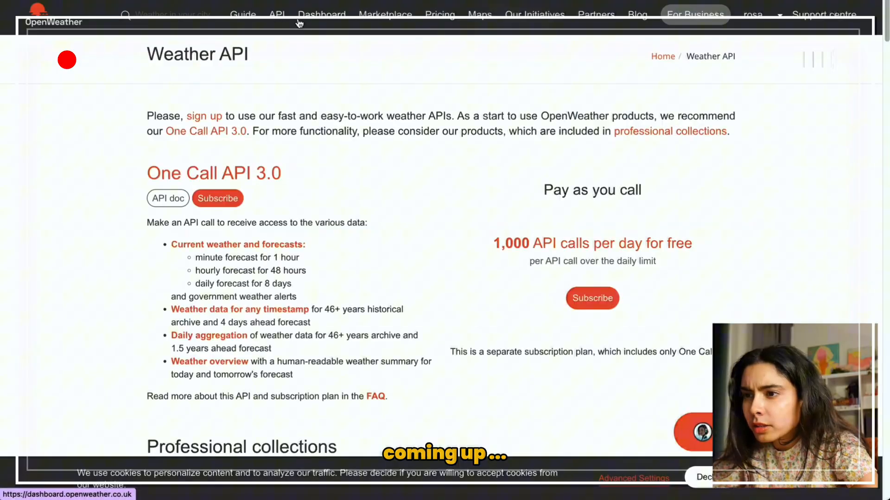
- Bring up the locally running packkitUp app at localhost:3000 in an iPhone 12 Pro device preview
scroll("down", 3)
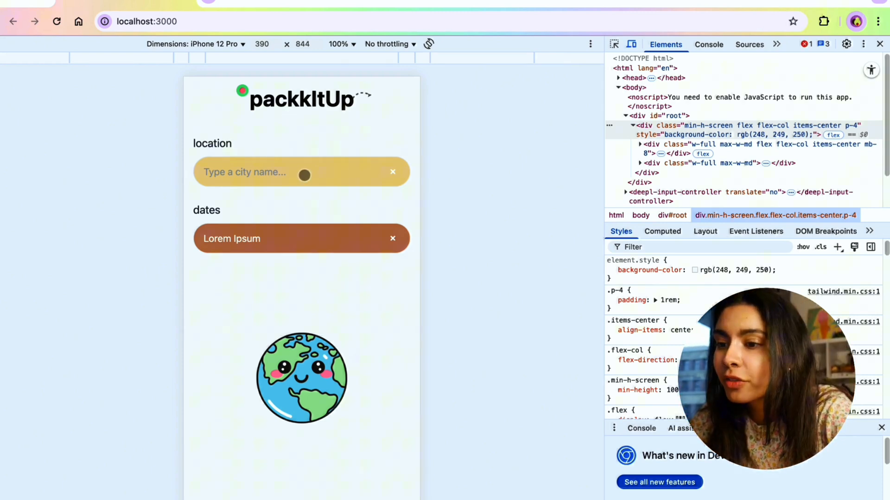
- Pick 10–24 July 2025 as the trip dates and enter Sant Julià de Lòria, AD as the location
type("sing")
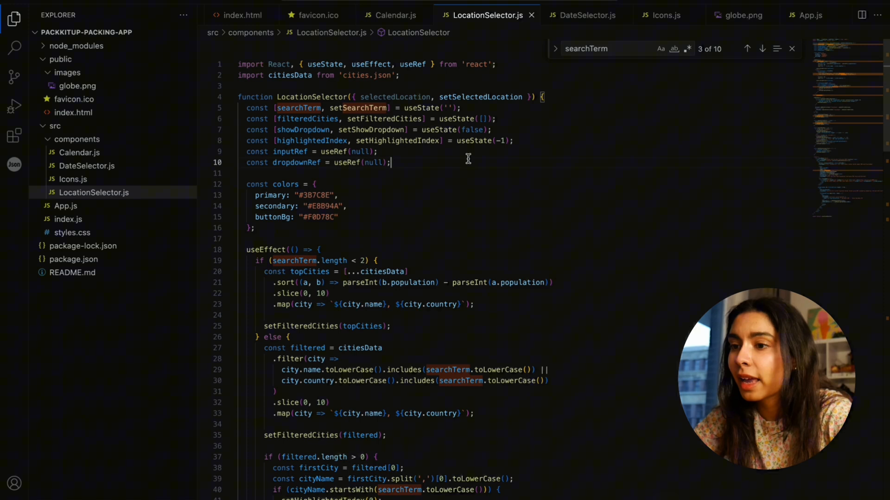
double_click(366, 75)
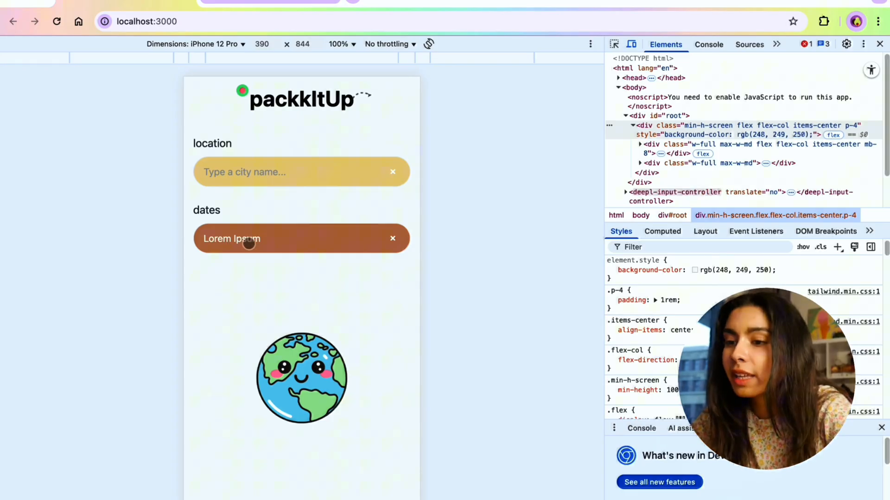
left_click(300, 238)
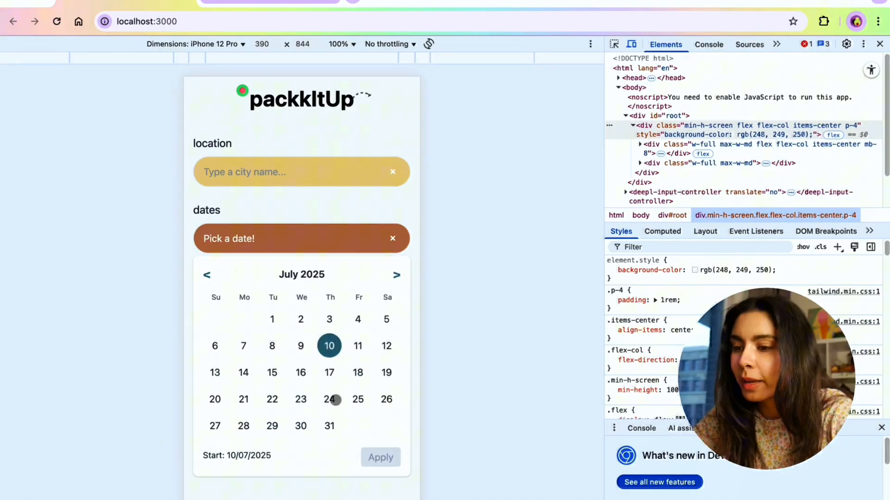
left_click(380, 457)
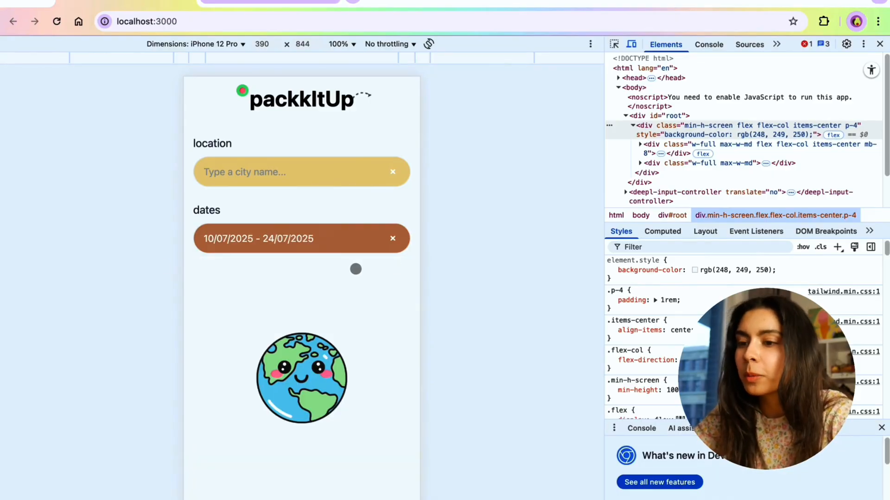
type("Sant Julià de Lòria, AD")
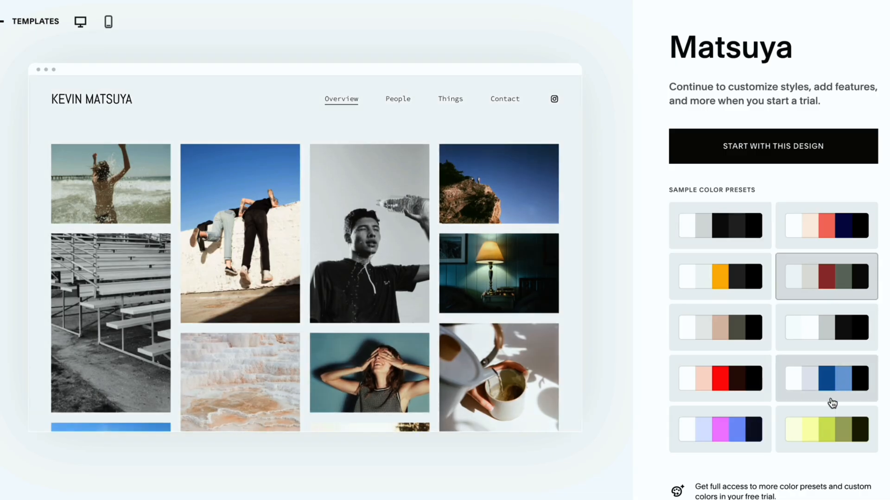
- Browse down the Squarespace homepage and start a new website with Get Started
scroll("down", 3)
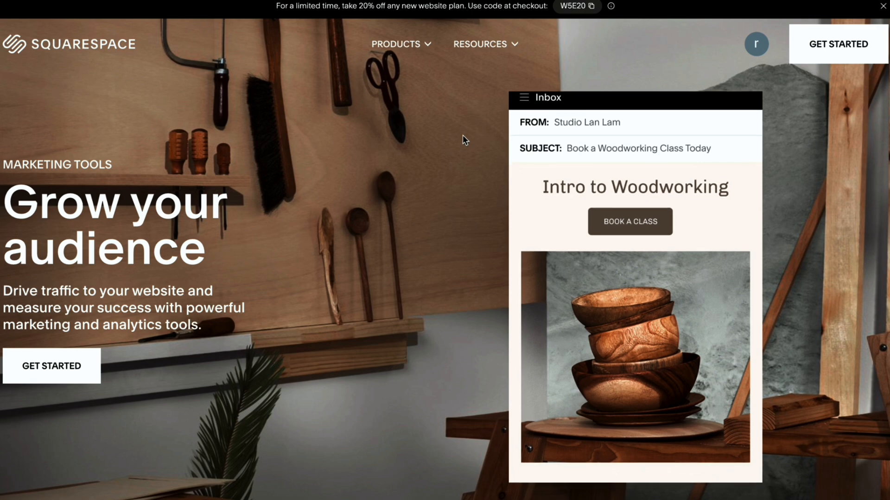
scroll("down", 3)
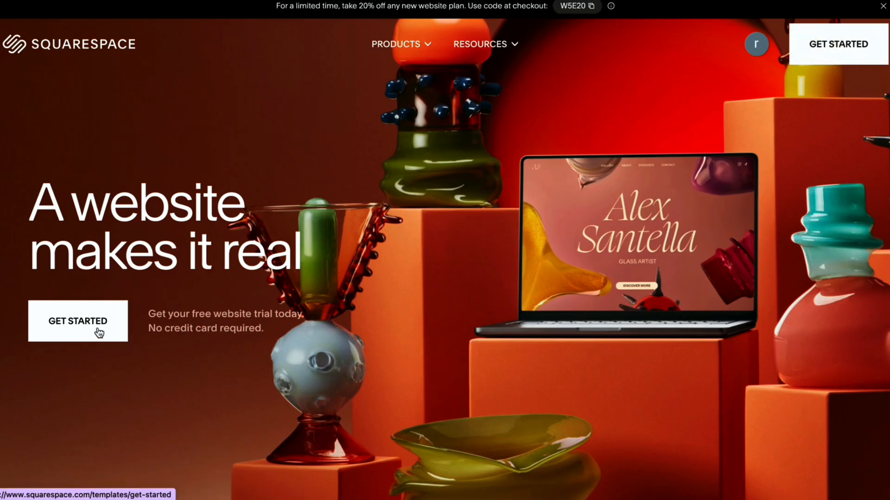
left_click(78, 322)
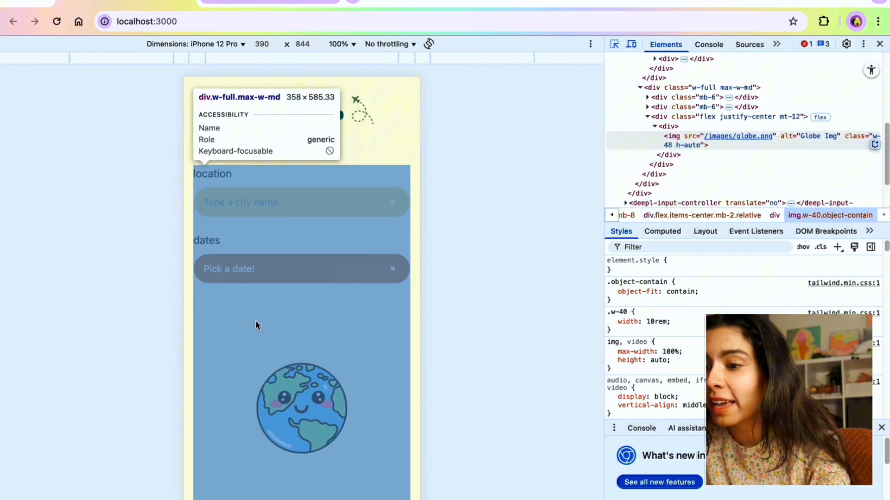
type("singapore, SG")
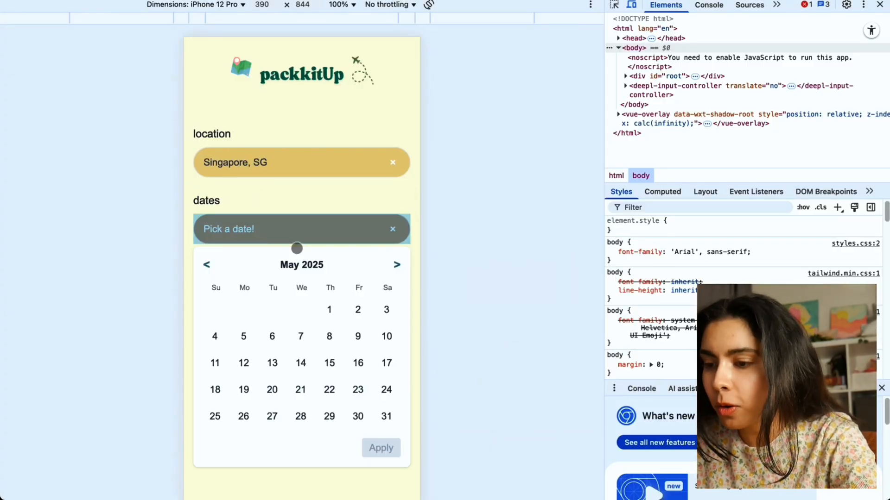
- Apply 15–22 May 2025 as the Singapore trip dates and start building the packing list
left_click(329, 390)
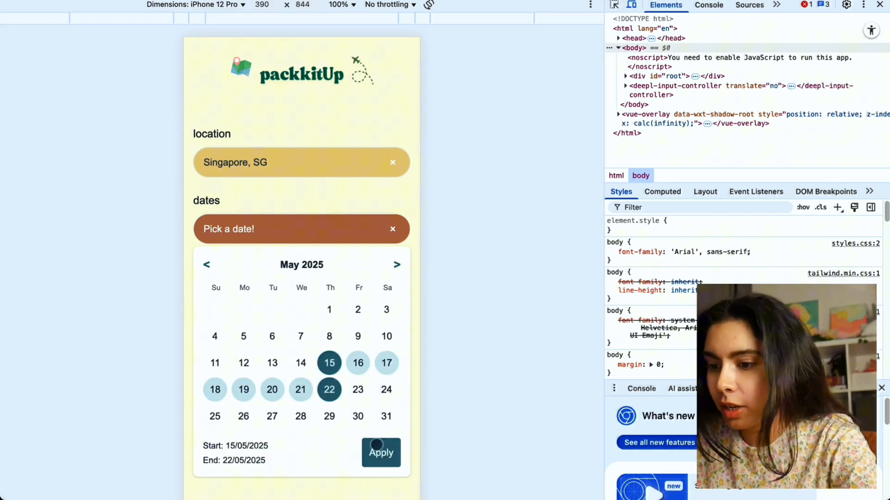
left_click(381, 453)
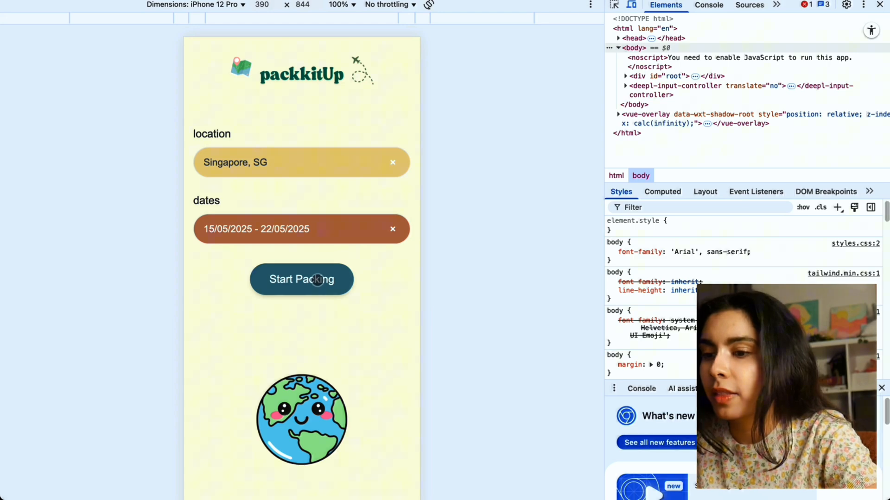
left_click(302, 279)
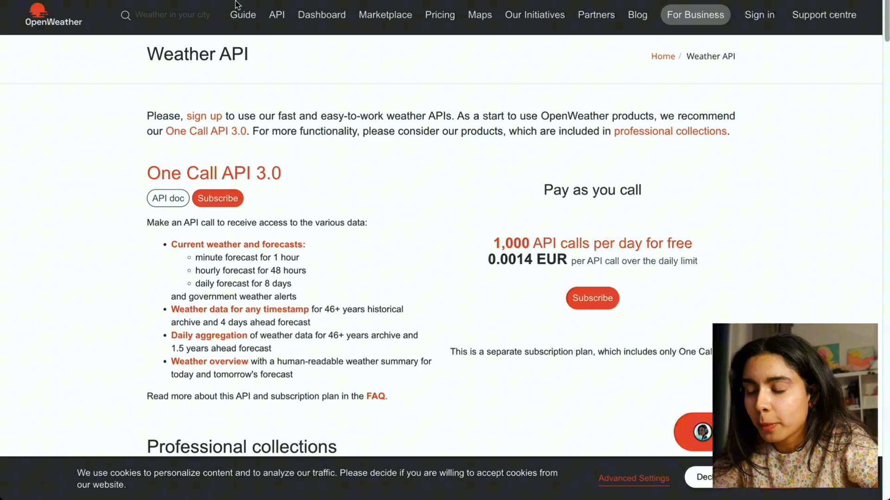
- Leave OpenWeather's Weather API page for the WeatherAPI.com developer site
scroll("down", 3)
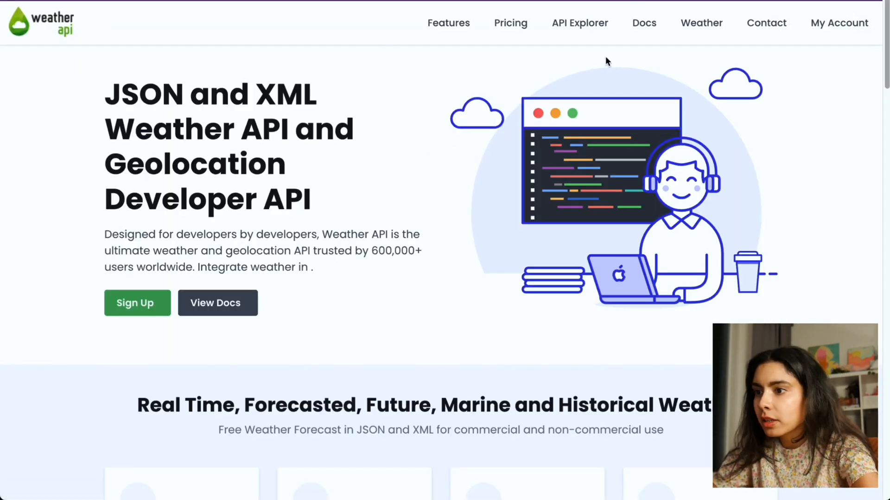
mouse_move(579, 22)
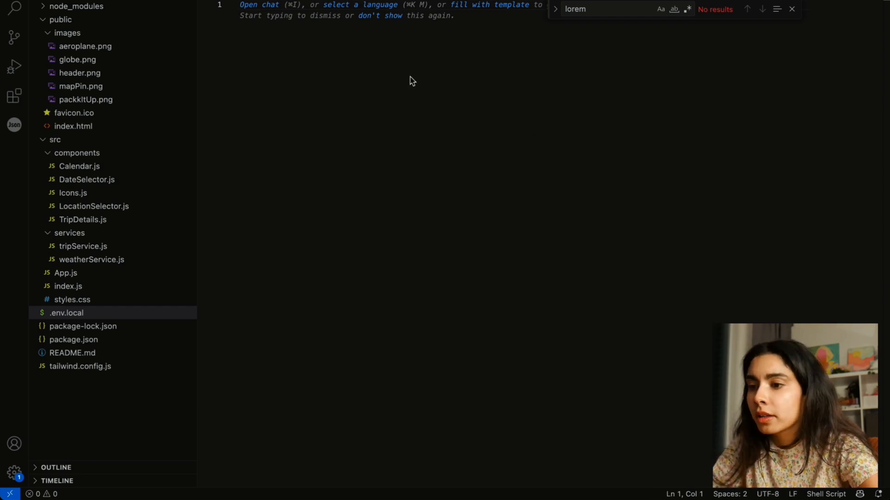
- Edit .env.local, then jump to fetchWeatherData in weatherService.js calling api.weatherapi.com
left_click(91, 260)
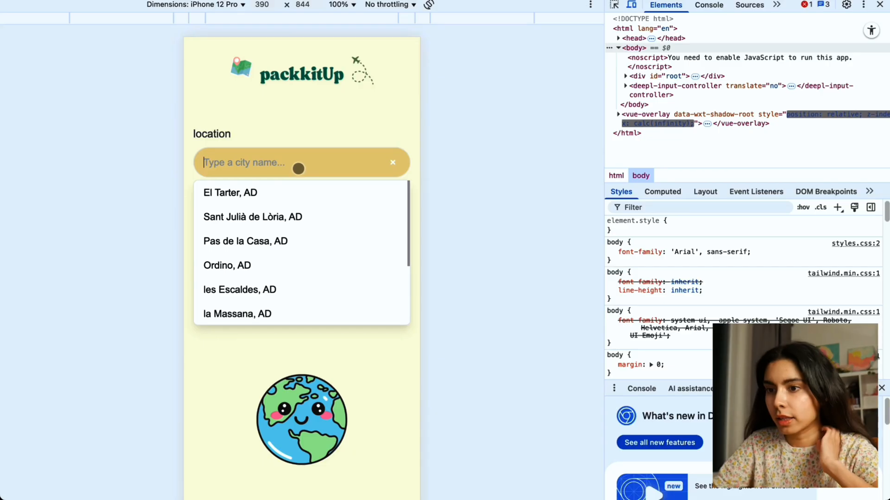
type("singapore, SG")
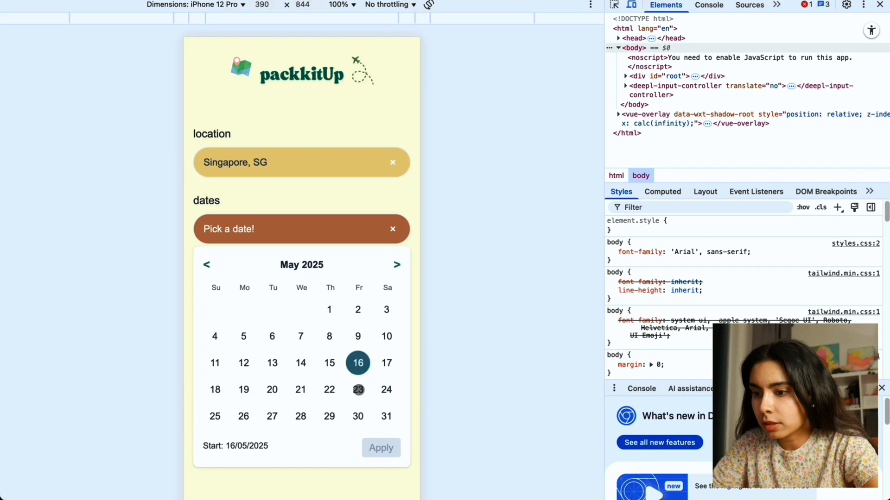
left_click(381, 447)
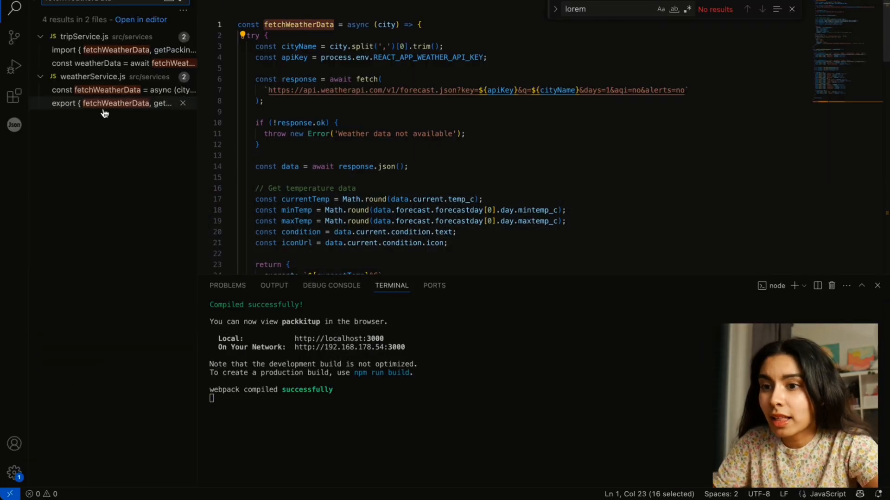
left_click(112, 63)
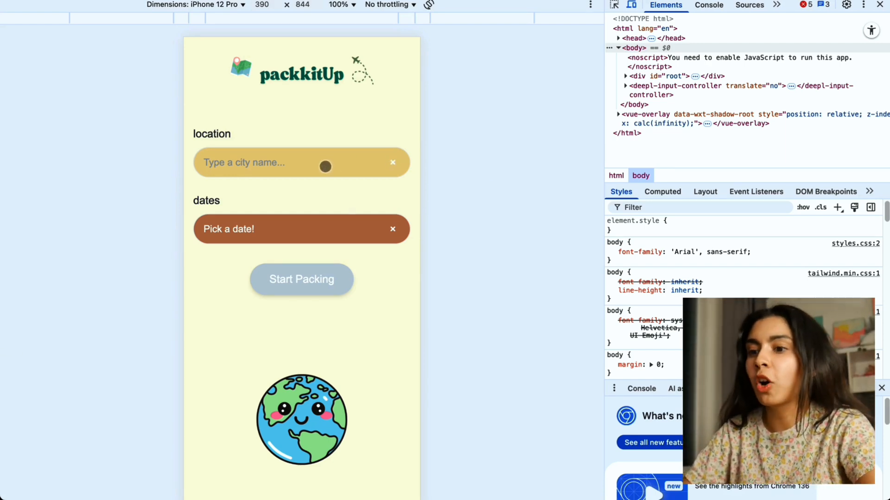
- Start a trip with Singapore, SG and move to the location field for a new city
type("Singapore, SG")
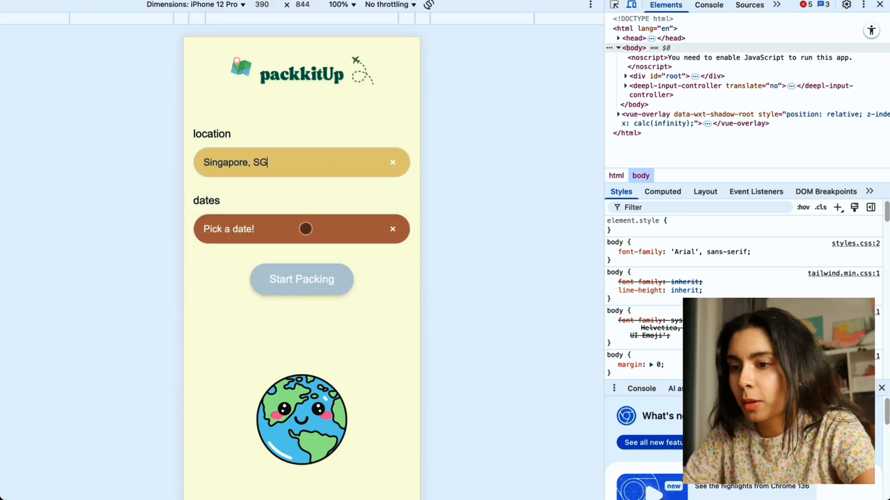
left_click(302, 279)
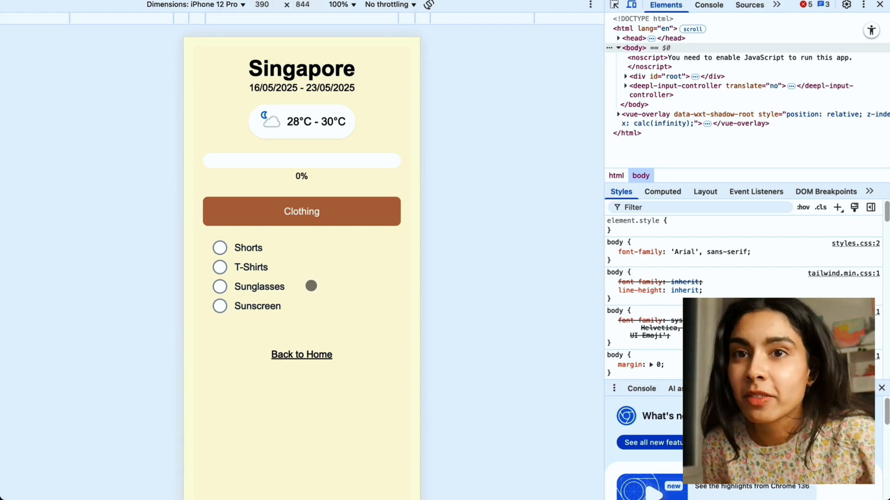
left_click(301, 355)
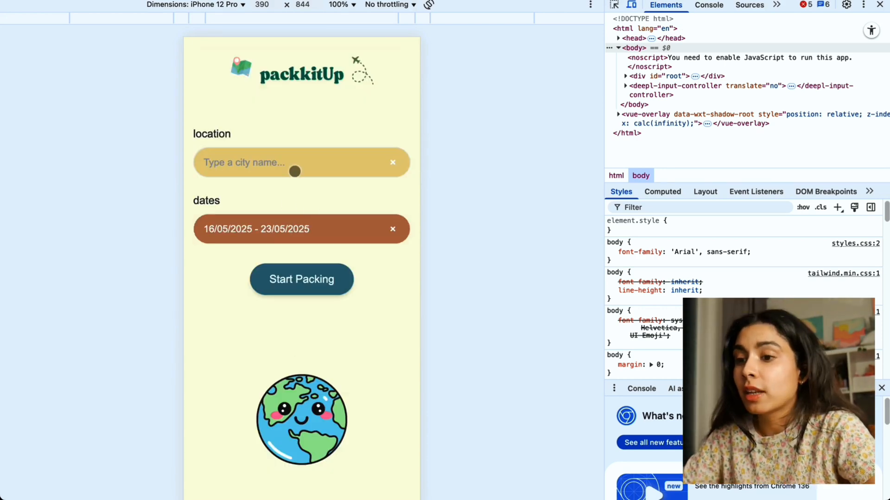
- Enter Berlin, DE and generate its rainy-weather packing list with Raincoat and Umbrella
type("Berlin, DE")
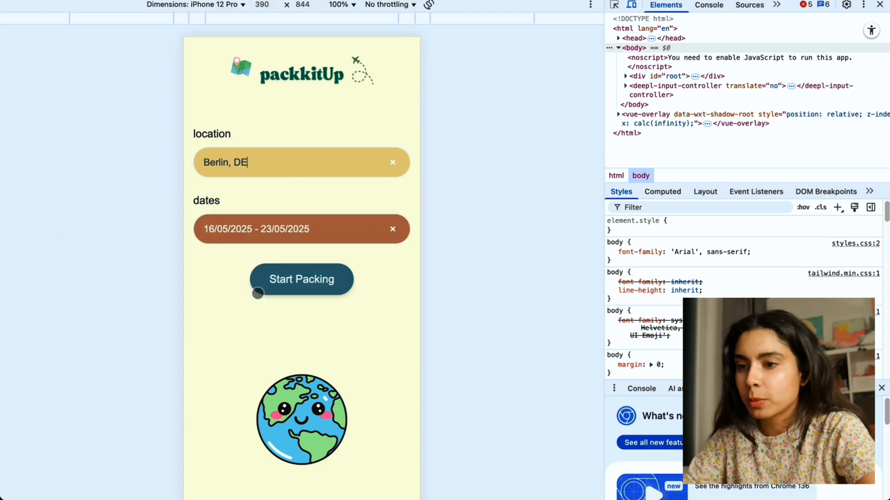
left_click(301, 279)
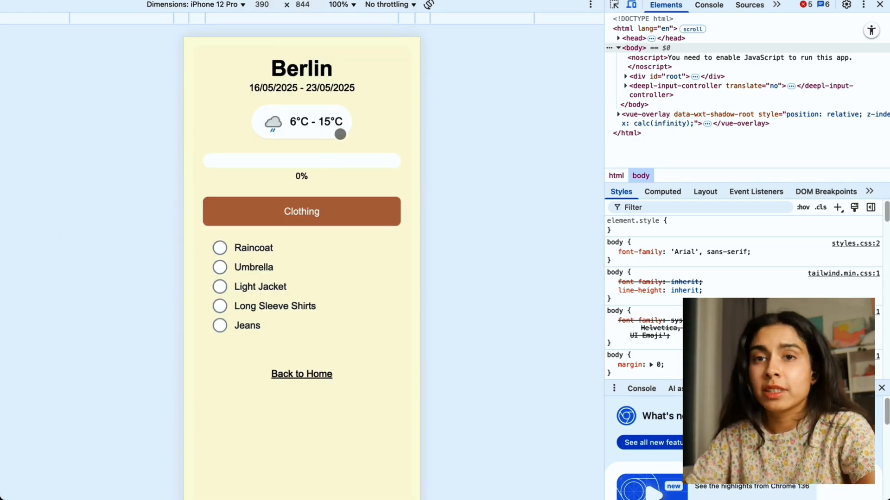
left_click(302, 373)
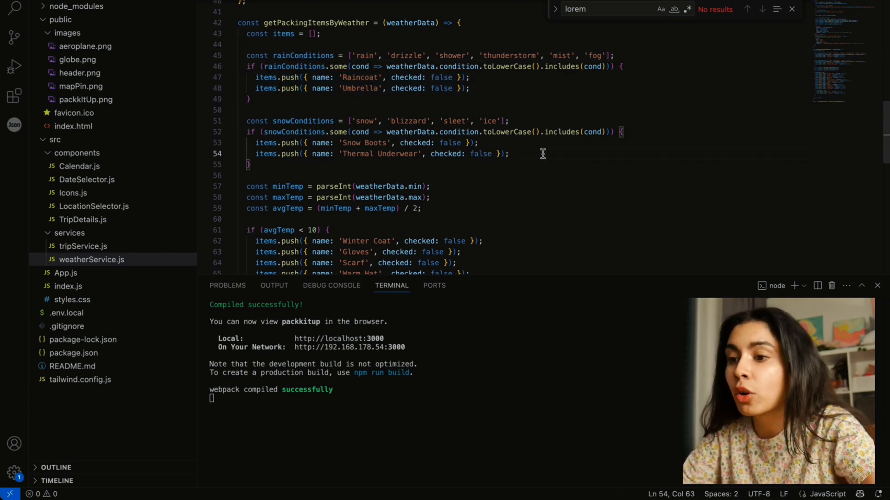
left_click_drag(247, 143, 509, 154)
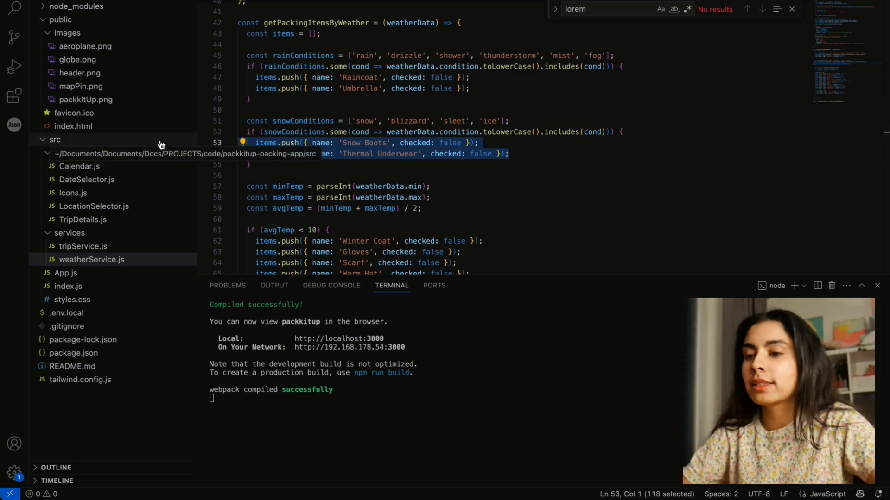
scroll("down", 3)
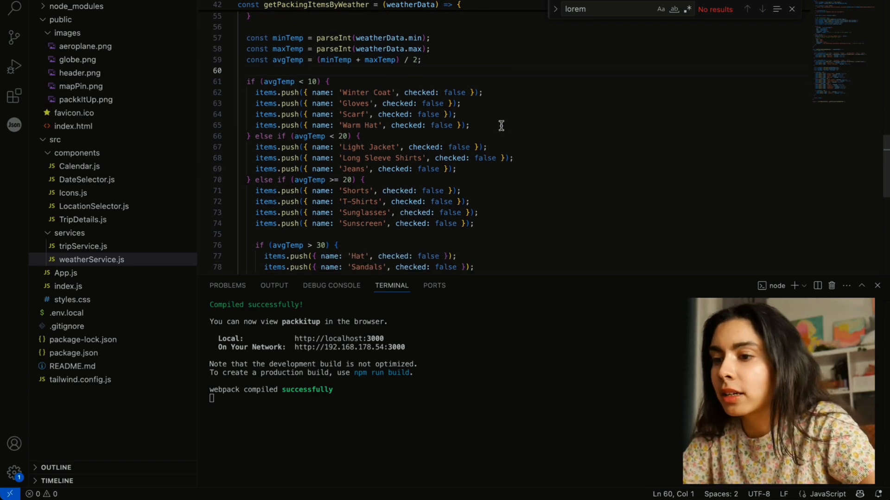
left_click_drag(255, 93, 470, 126)
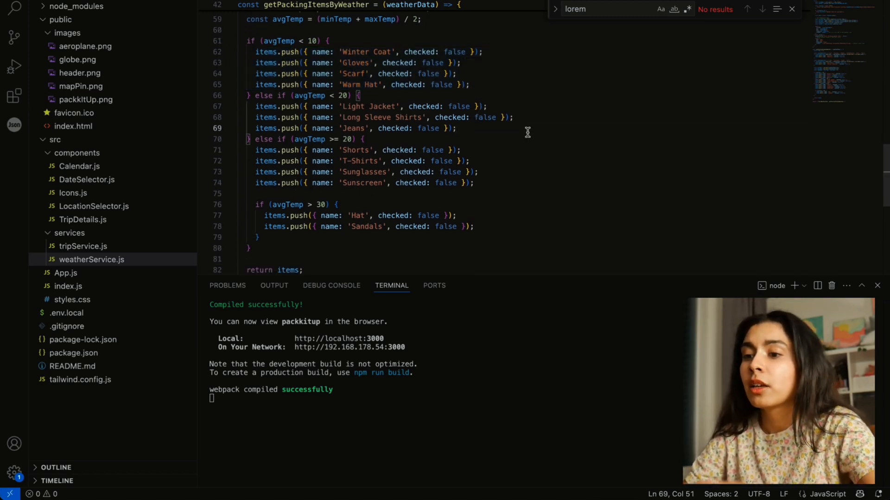
double_click(356, 150)
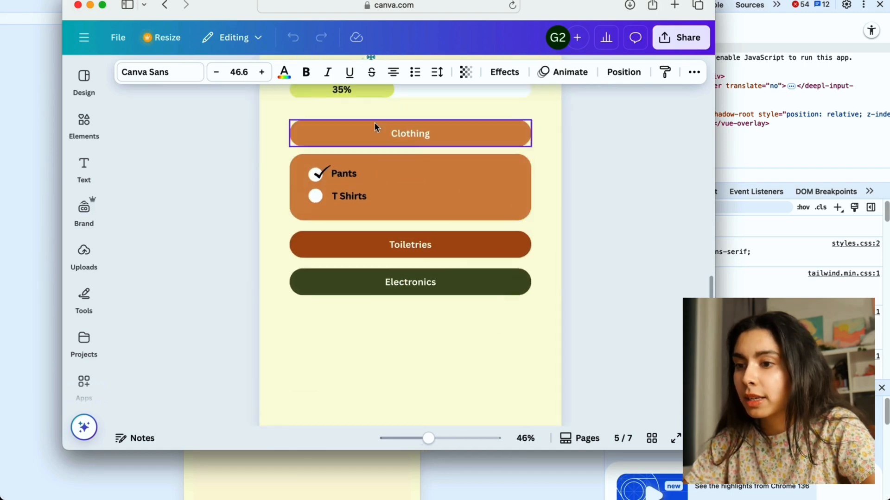
left_click(410, 281)
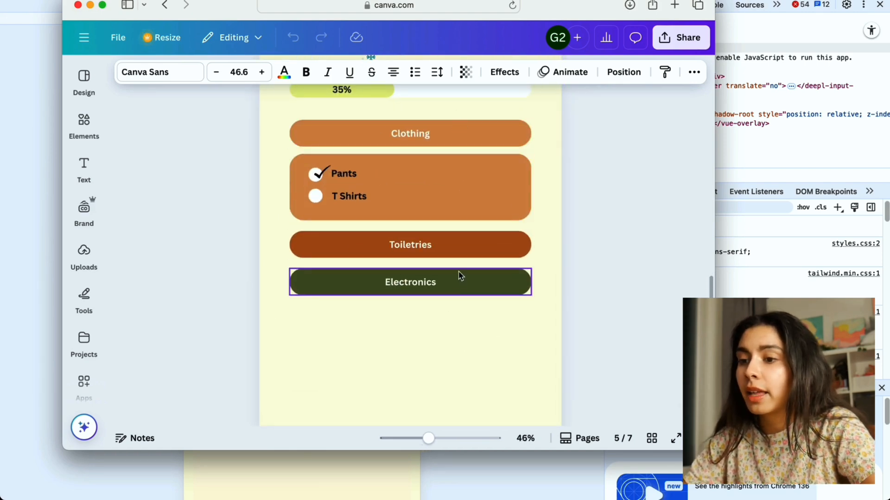
left_click(410, 187)
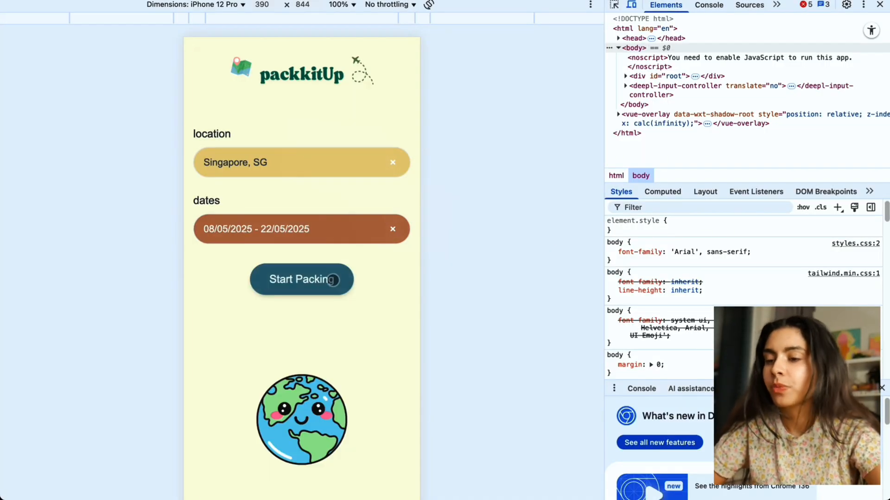
- Generate the Singapore packing list, remove Pants from Clothing and add it back
left_click(301, 279)
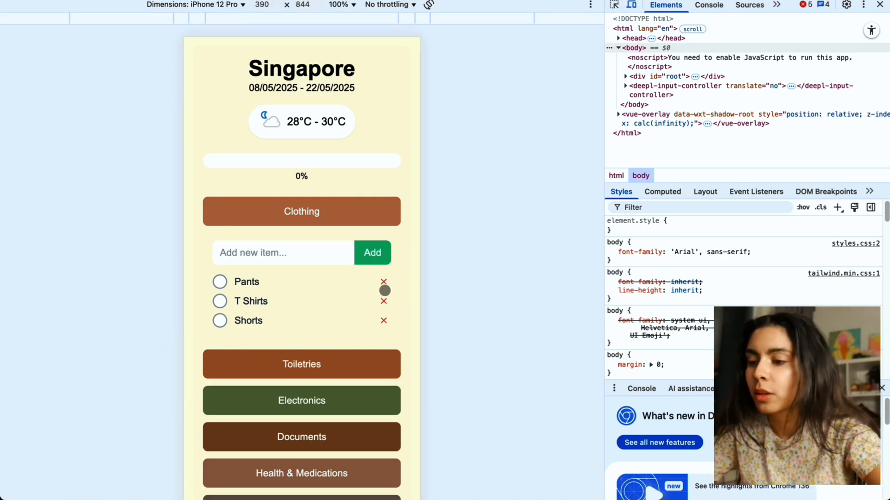
left_click(382, 282)
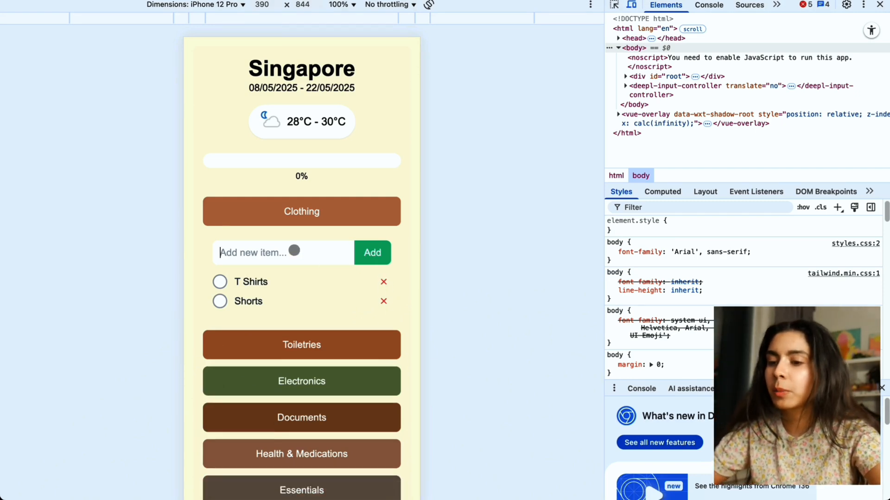
left_click(373, 252)
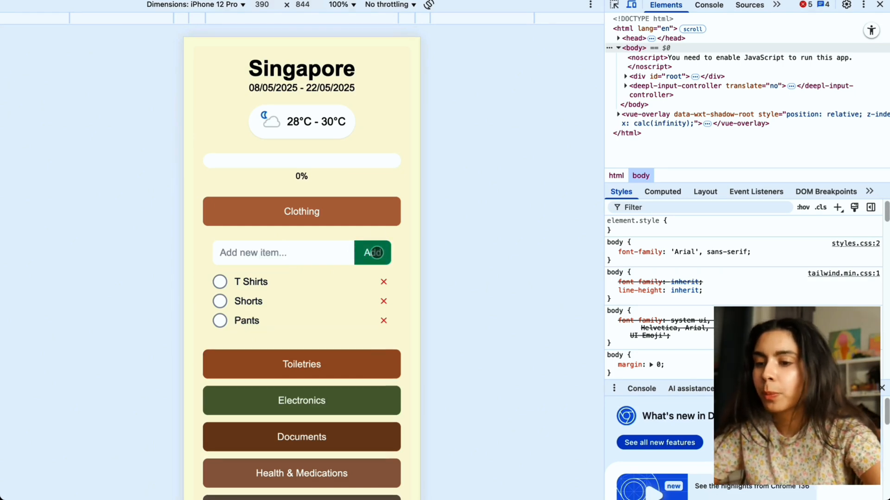
left_click(302, 364)
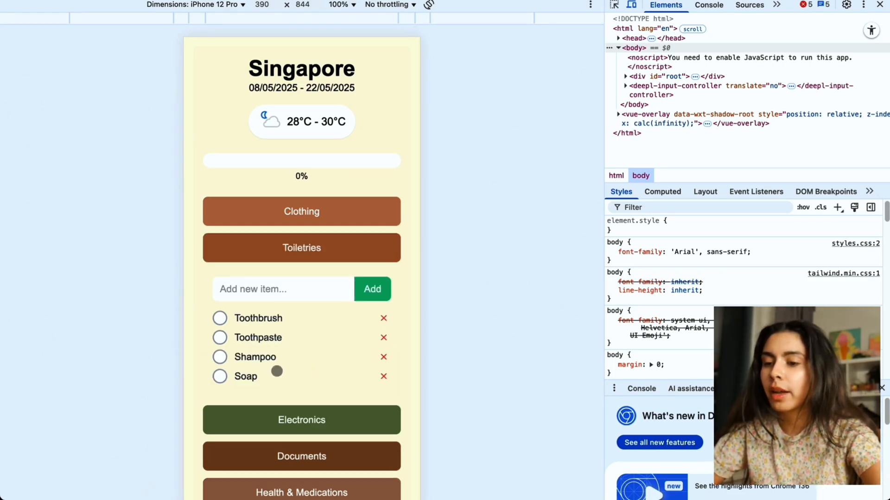
- Expand the Toiletries, Electronics and Health & Medications categories further down the list
scroll("down", 3)
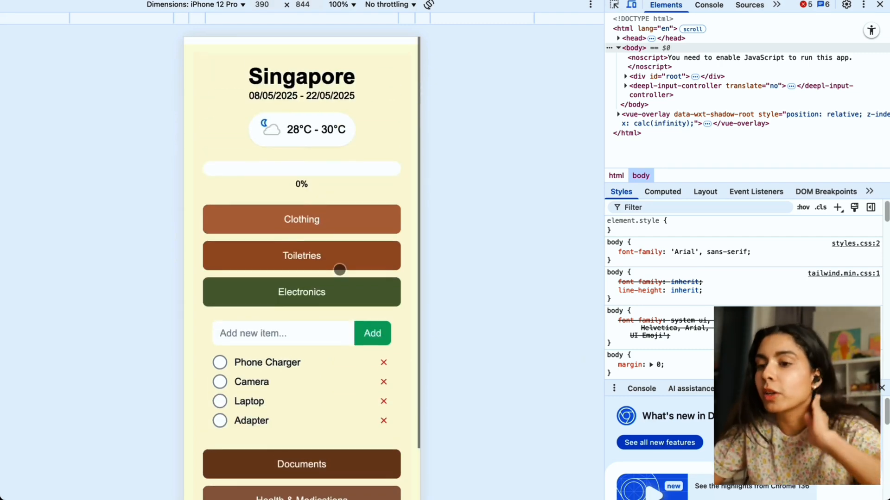
scroll("down", 3)
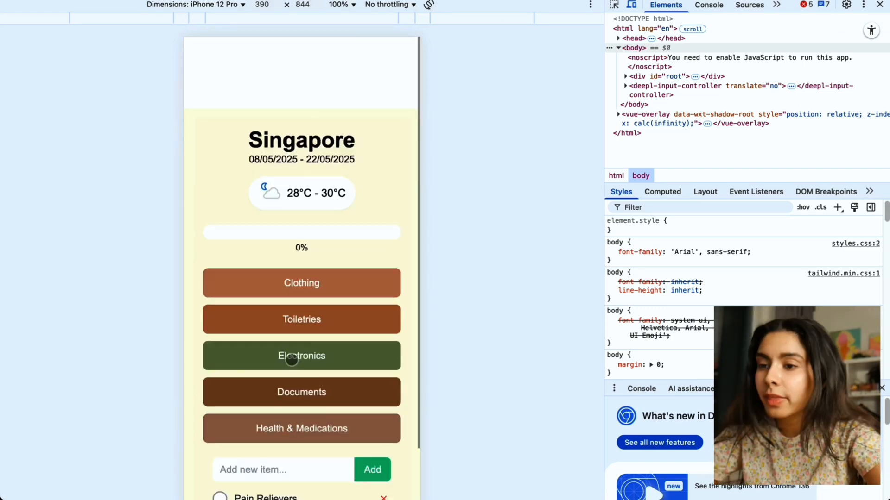
- Review the North Pole list's Winter Coat and warm Accessories items, then return to the home screen
scroll("down", 3)
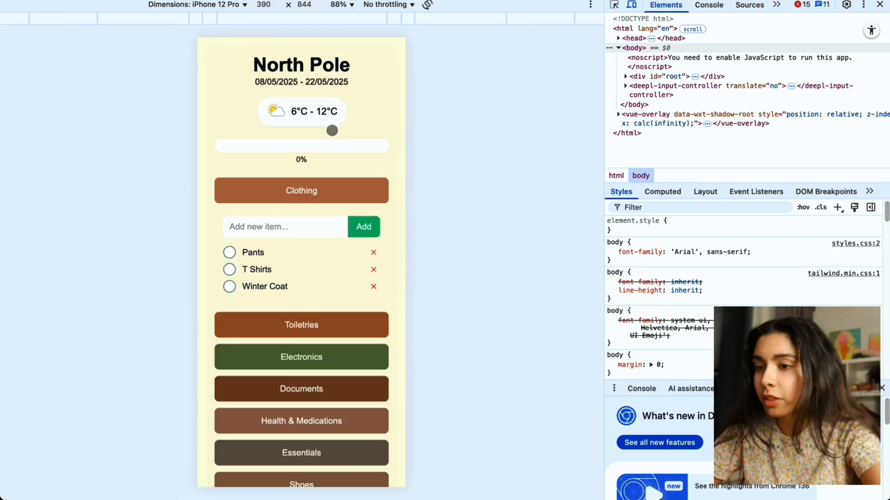
scroll("down", 3)
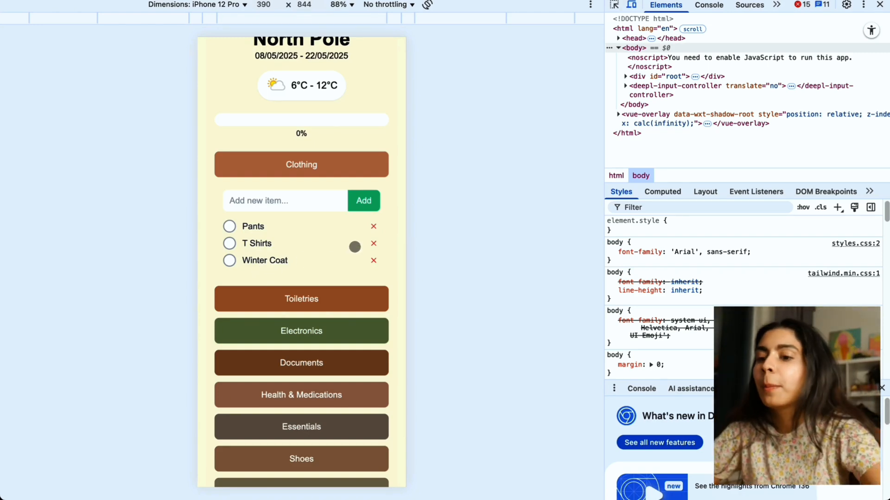
scroll("down", 3)
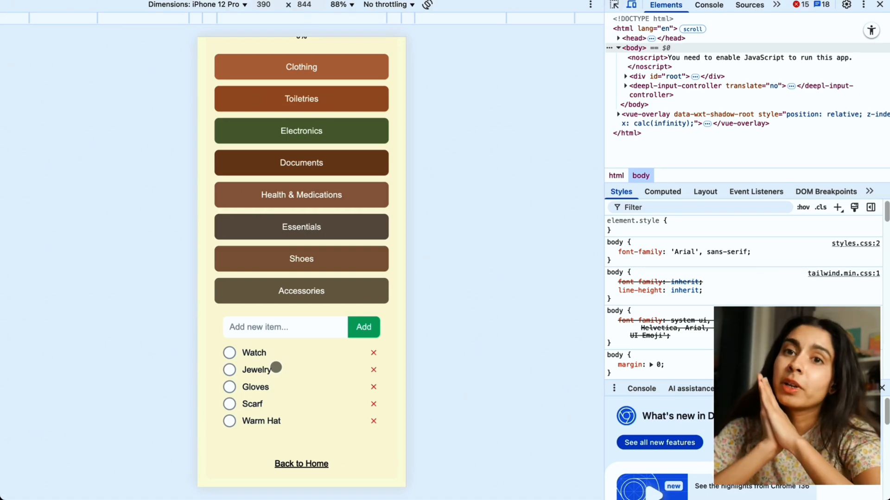
scroll("down", 3)
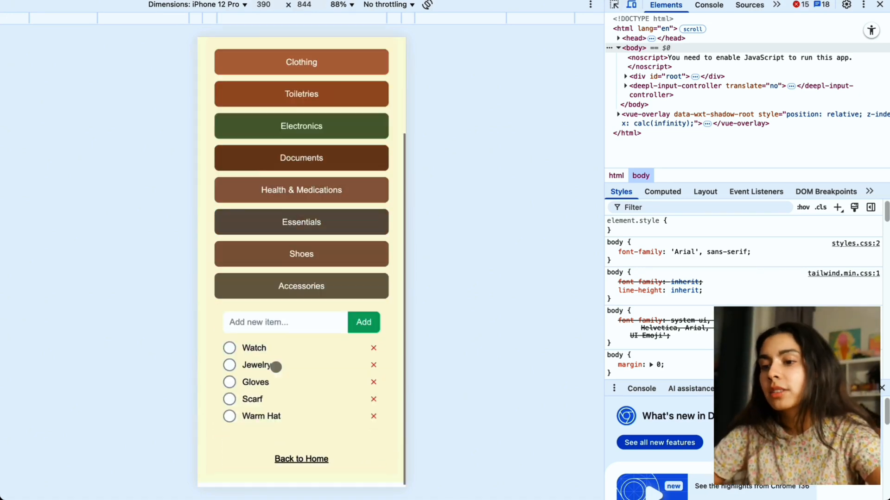
left_click(301, 459)
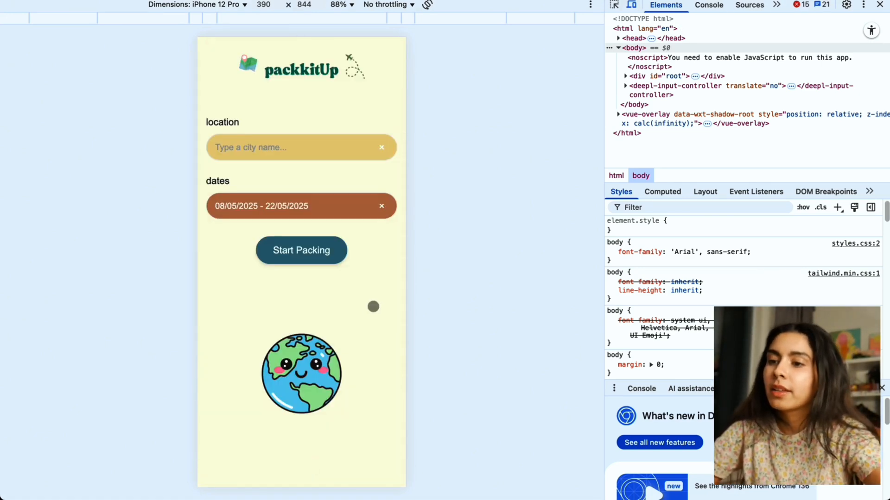